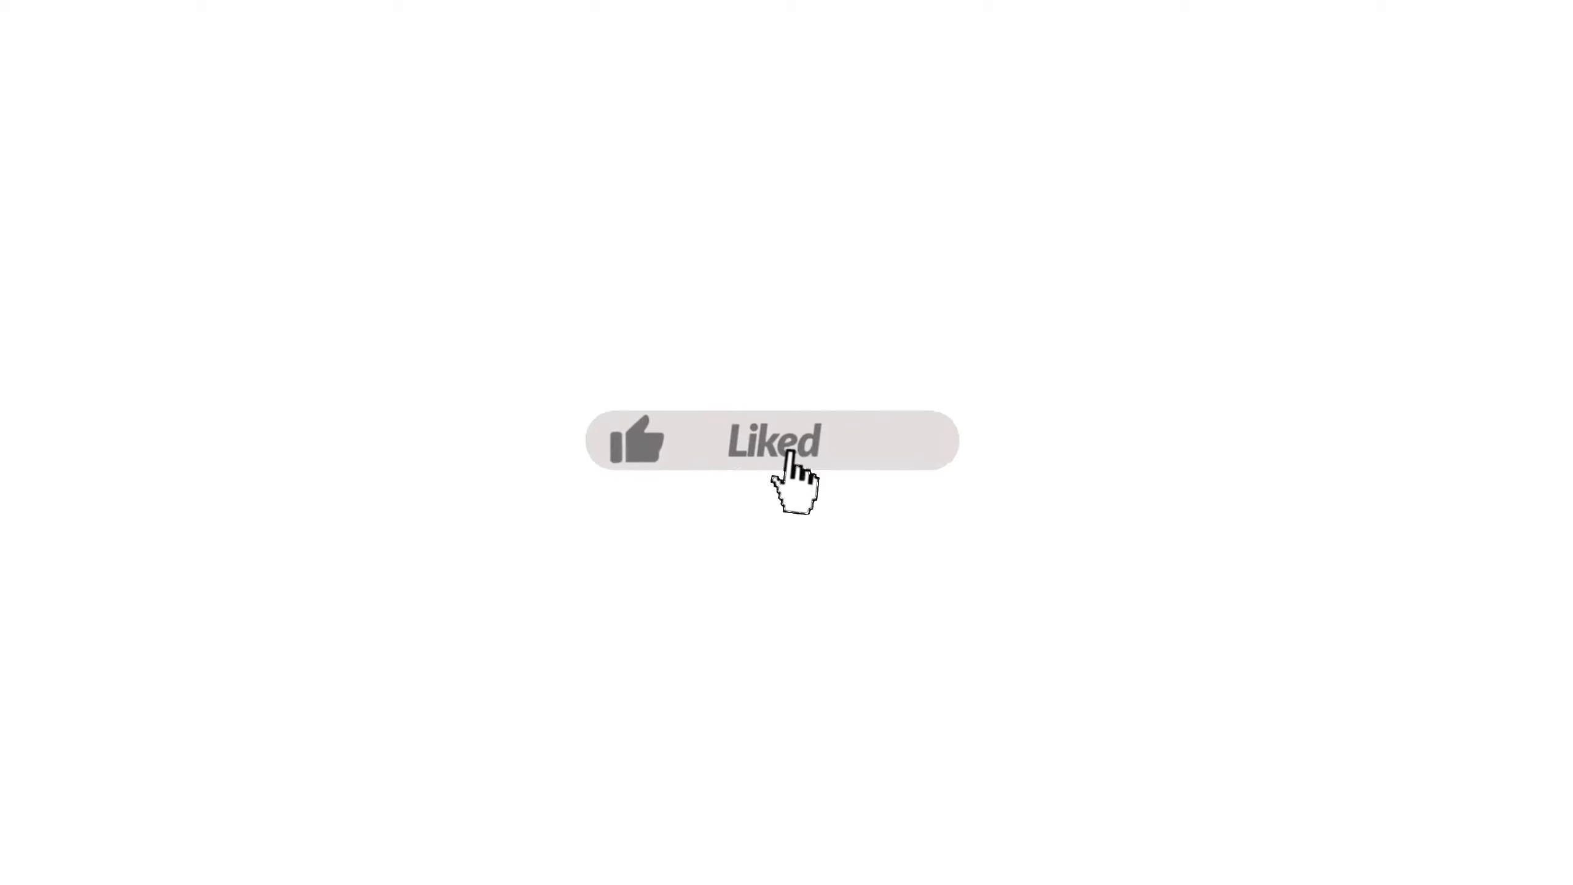
{"action": "left_click", "coordinate": [771, 440]}
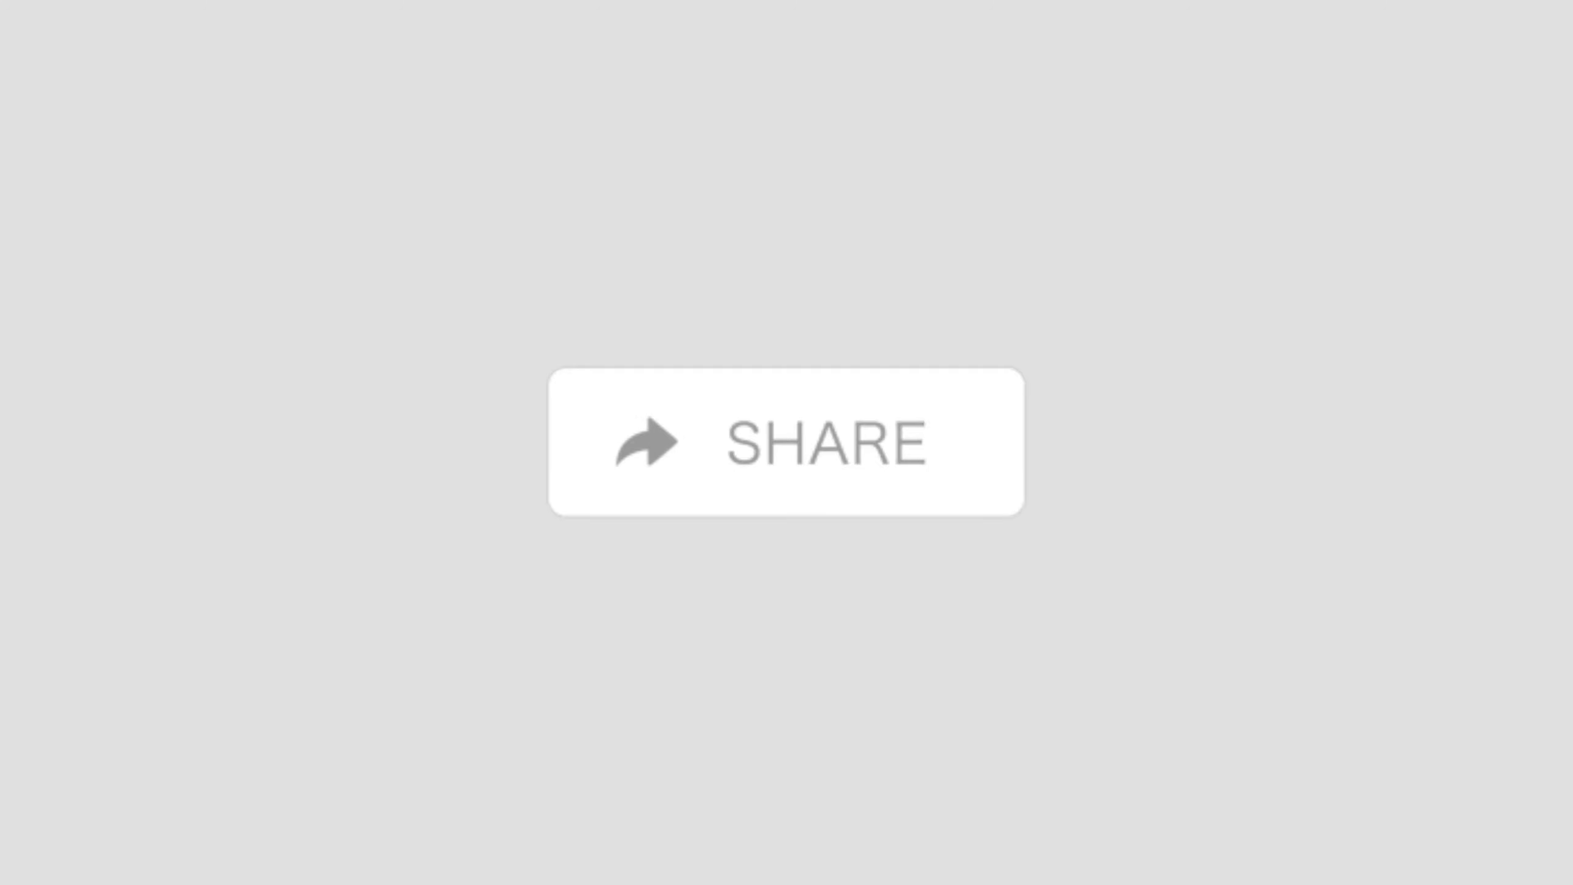
{"action": "left_click", "coordinate": [785, 441]}
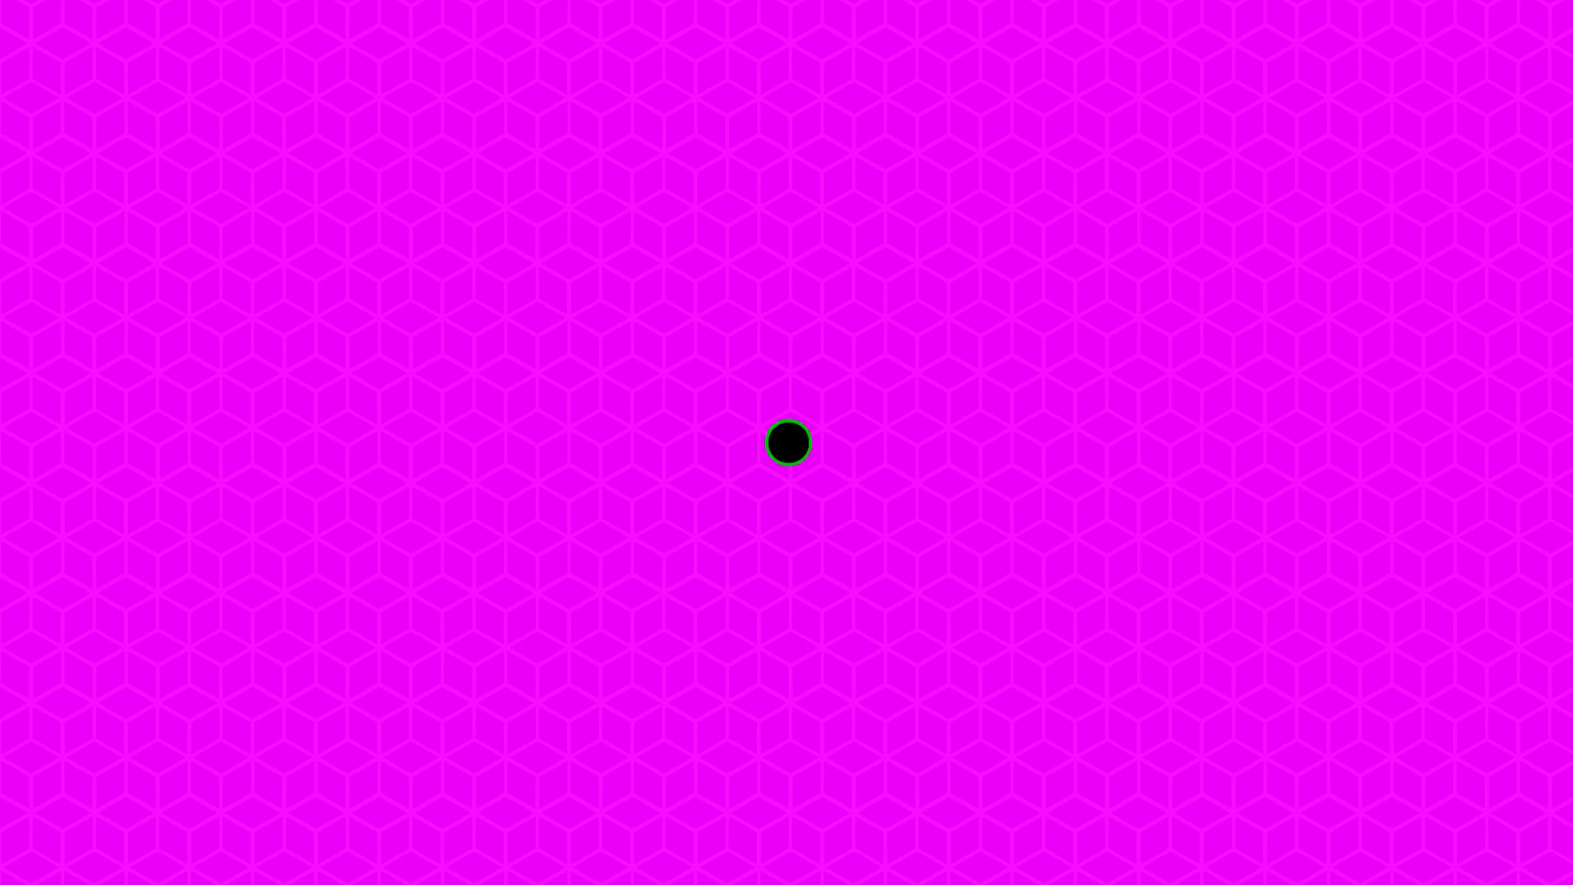
{"action": "left_click", "coordinate": [787, 441]}
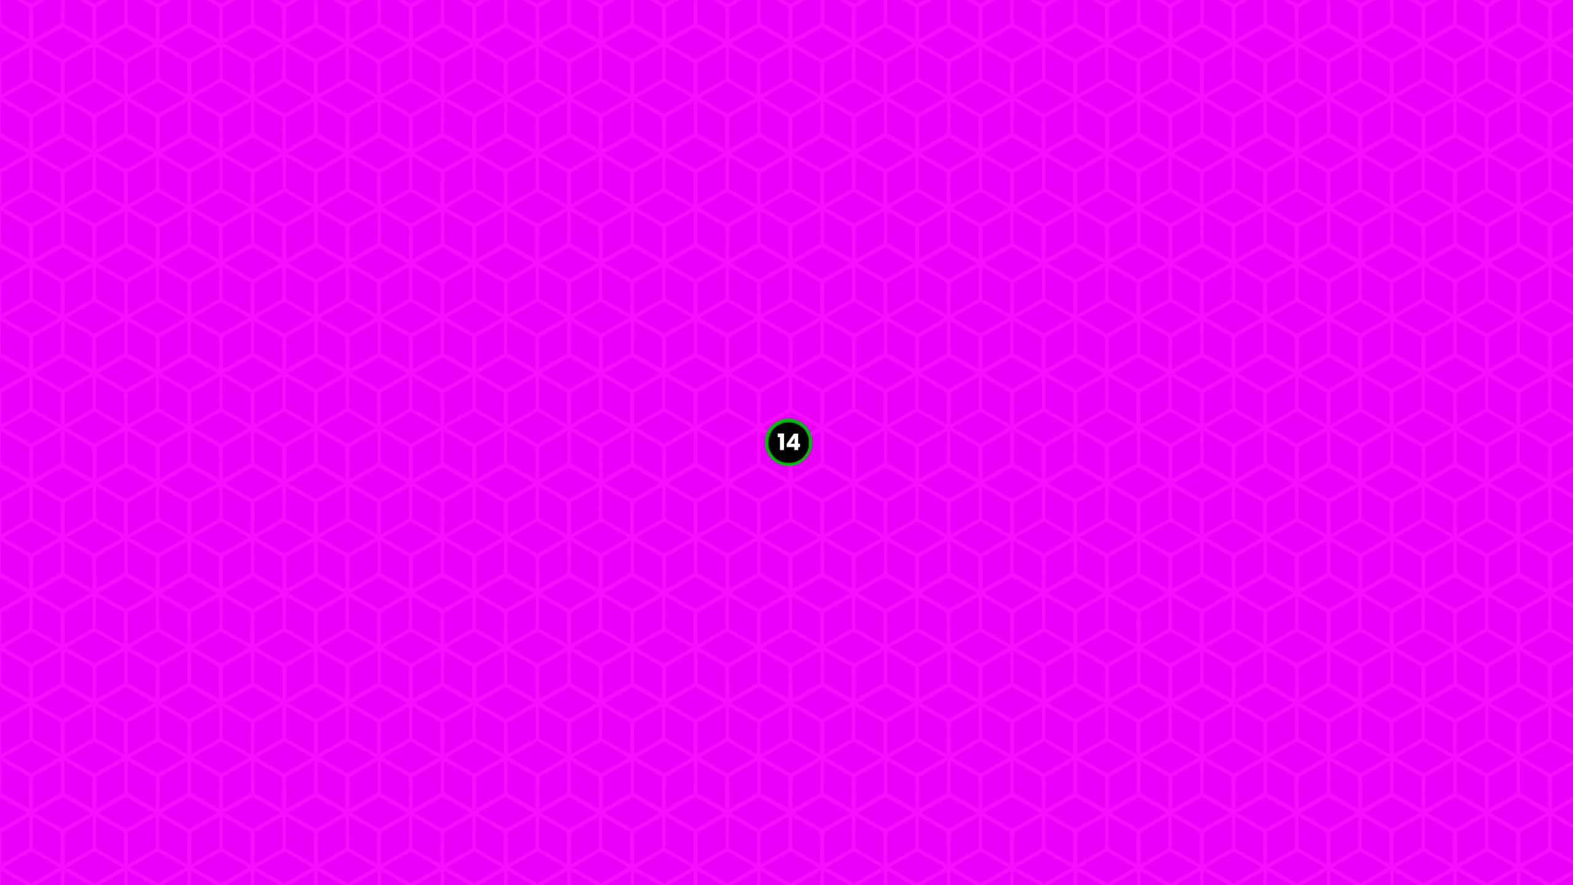